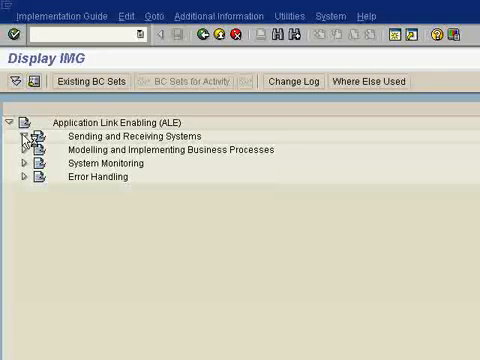
# Expand Sending and Receiving Systems and start a new logical system entry.
pyautogui.click(28, 136)
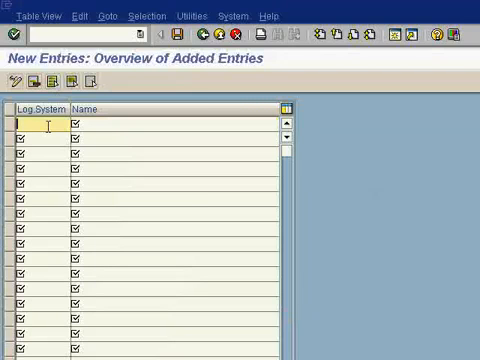
# Enter logical systems 4SND800 'sending system' and 4RCV810 'receiving system', then save.
pyautogui.write('4')
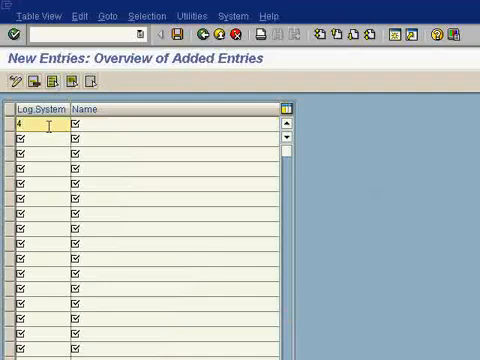
pyautogui.write('snd8')
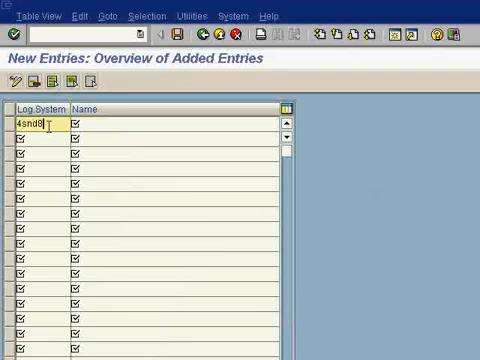
pyautogui.write('09')
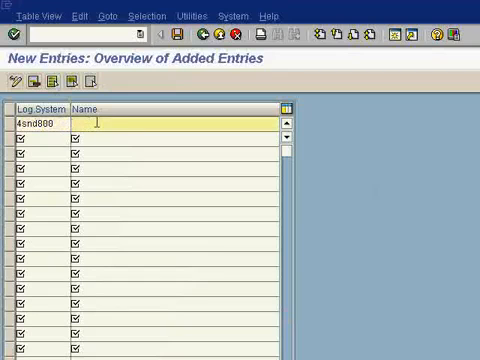
pyautogui.write('sending system')
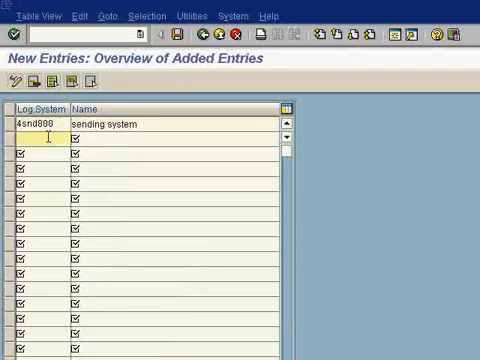
pyautogui.write('4rcv')
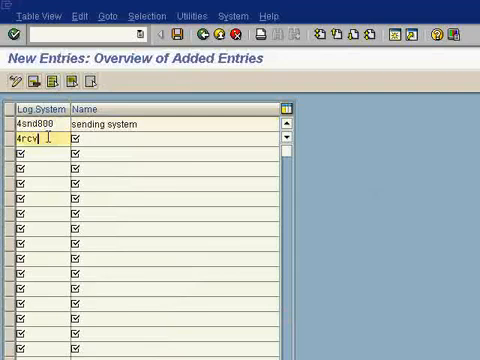
pyautogui.write('810')
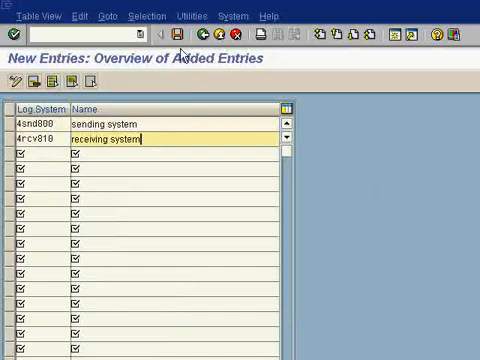
pyautogui.moveTo(179, 33)
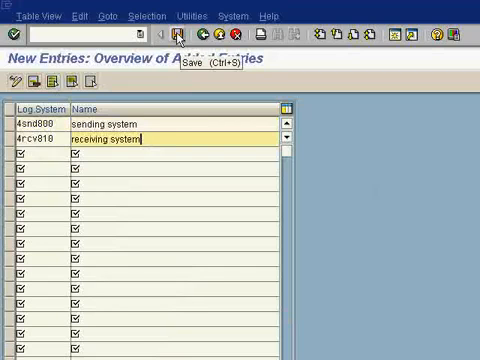
pyautogui.click(173, 33)
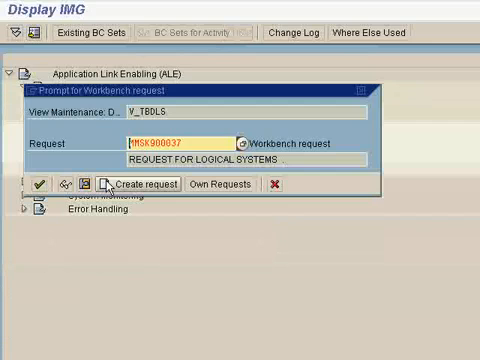
# Create workbench request 'request for sending system 800' and confirm it.
pyautogui.click(150, 184)
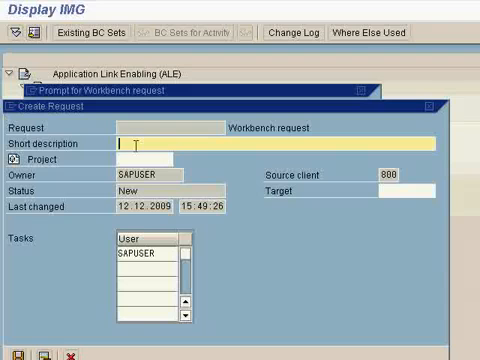
pyautogui.write('request for')
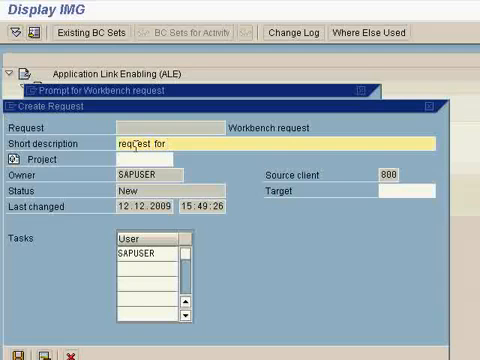
pyautogui.write('sending system')
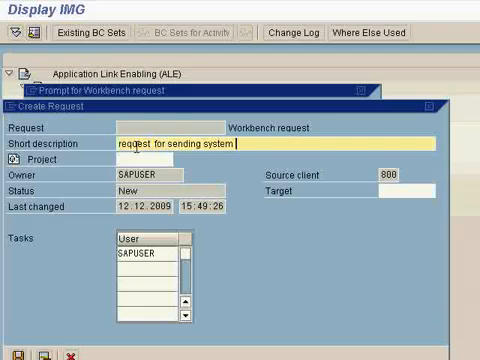
pyautogui.write('800')
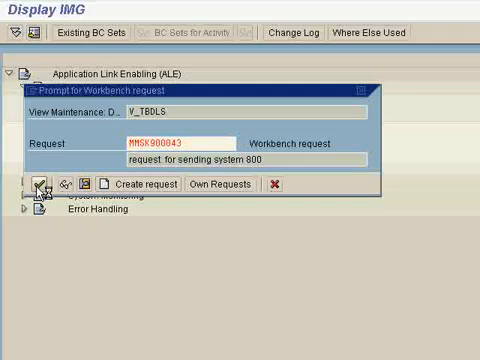
pyautogui.click(43, 184)
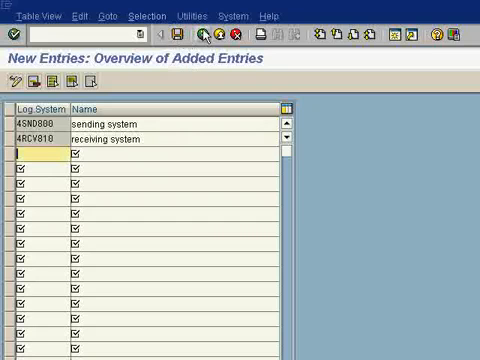
pyautogui.moveTo(205, 35)
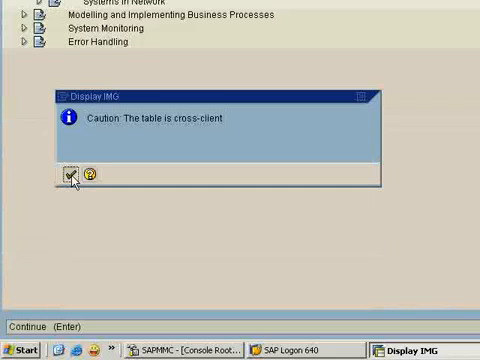
# Acknowledge the cross-client caution to reach the Clients overview.
pyautogui.click(72, 178)
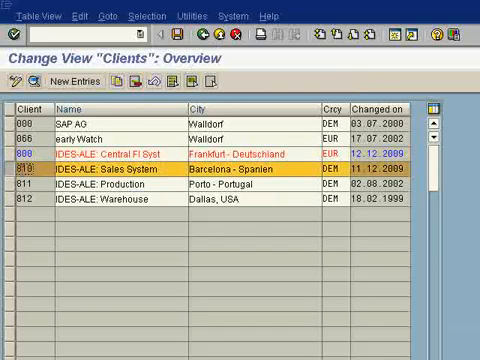
# Assign logical system 4RCV810 to client 810 and save.
pyautogui.doubleClick(100, 169)
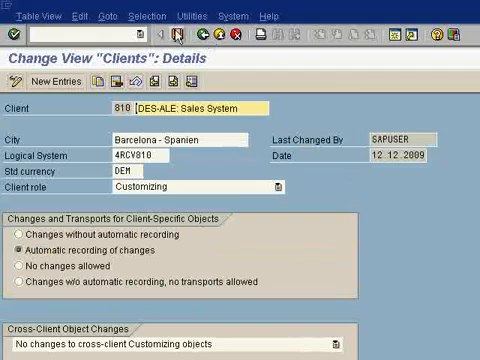
pyautogui.click(202, 36)
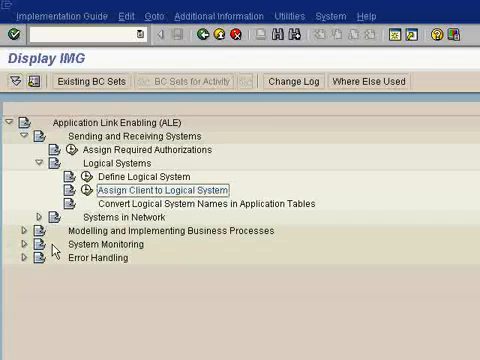
pyautogui.moveTo(50, 232)
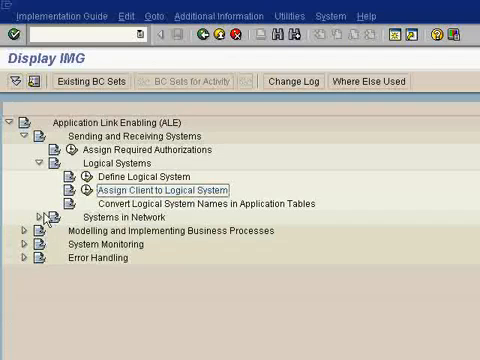
# Expand Systems in Network to reach Define Target Systems for RFC Calls.
pyautogui.click(44, 217)
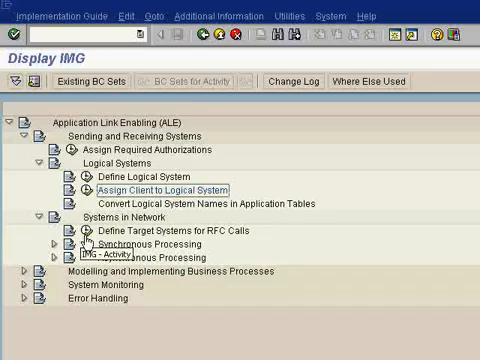
pyautogui.moveTo(240, 237)
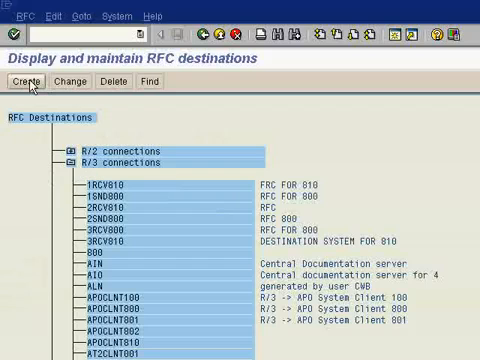
pyautogui.moveTo(32, 81)
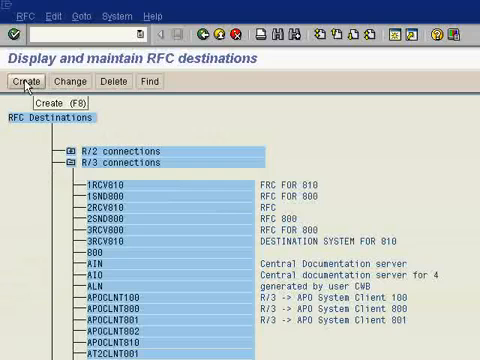
# Start creating a new RFC destination from the SM59 list.
pyautogui.click(41, 84)
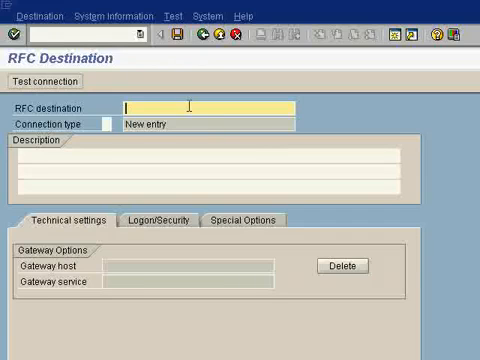
# Name the RFC destination 4RCV810, connection type 3, description 'destination system.'.
pyautogui.write('4')
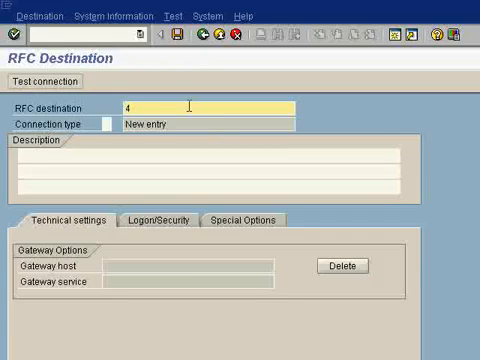
pyautogui.write('rcv81')
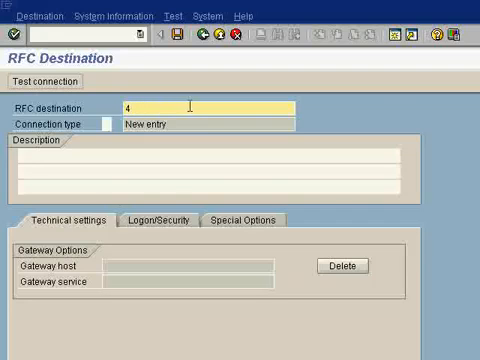
pyautogui.write('RCV')
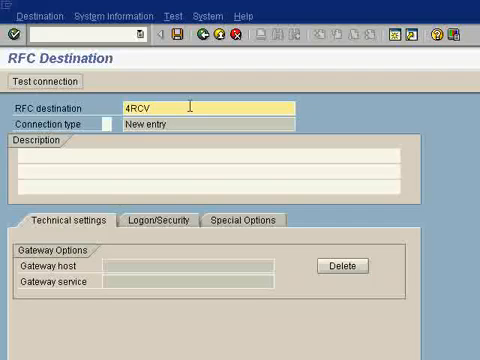
pyautogui.write('810')
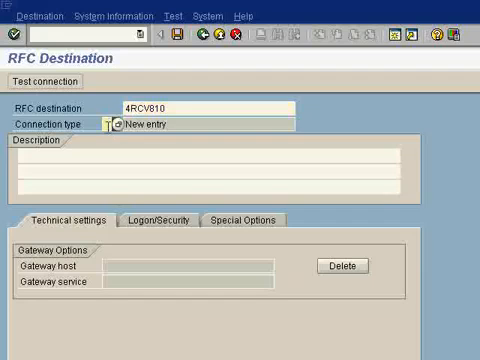
pyautogui.write('3')
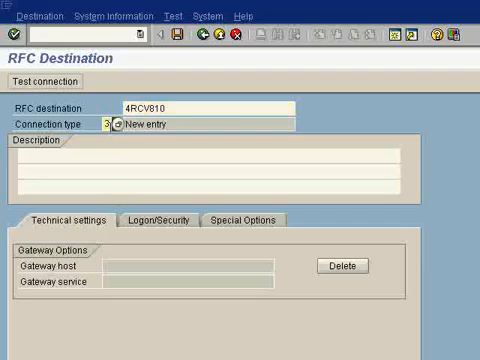
pyautogui.write('des')
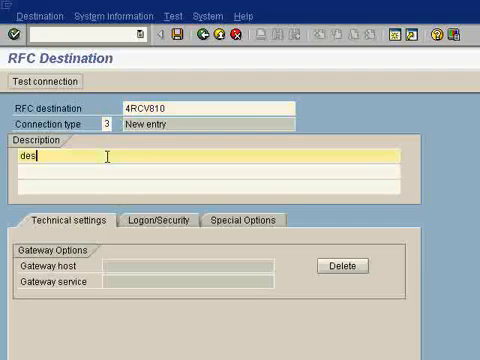
pyautogui.write('destination system.')
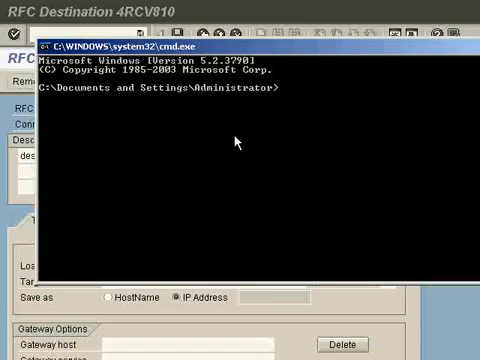
# Run ipconfig to find the machine's IP address 192.168.1.2.
pyautogui.write('ip')
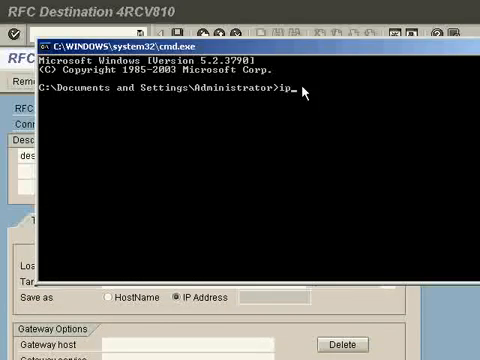
pyautogui.write('config')
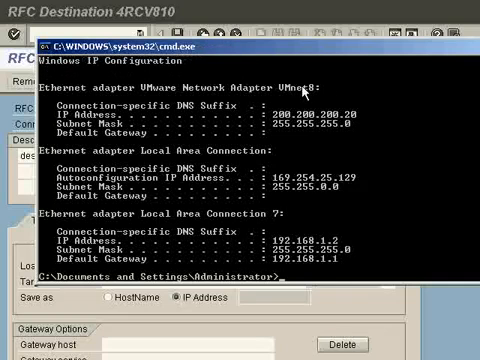
pyautogui.moveTo(345, 245)
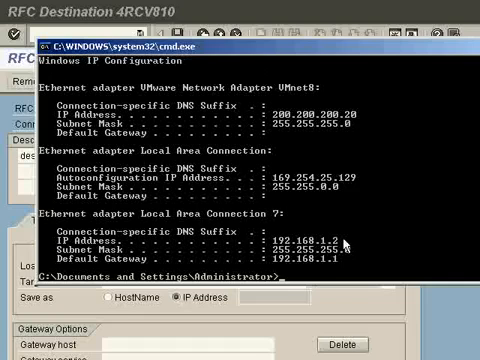
pyautogui.moveTo(225, 48)
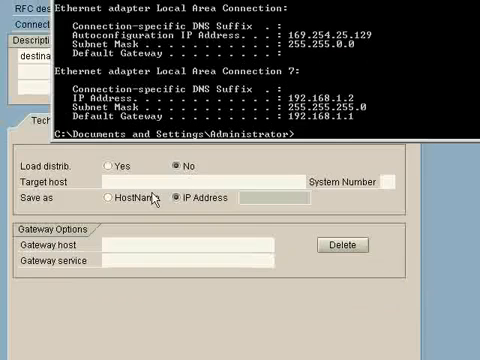
# Enter target host IP 192.168.1.2 in the destination's technical settings.
pyautogui.write('192.168.1.2')
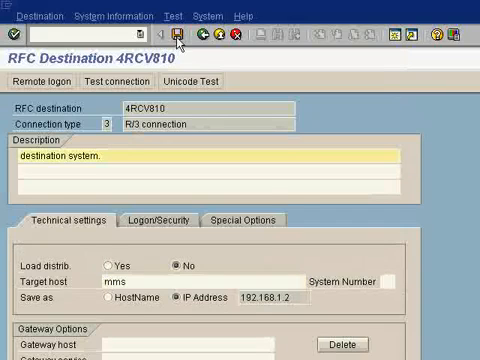
pyautogui.moveTo(152, 228)
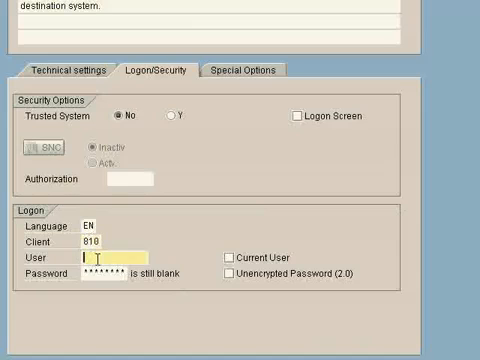
# Enter SAPUSER as the logon user for RFC destination 4RCV810 on client 810.
pyautogui.write('SAPUSER')
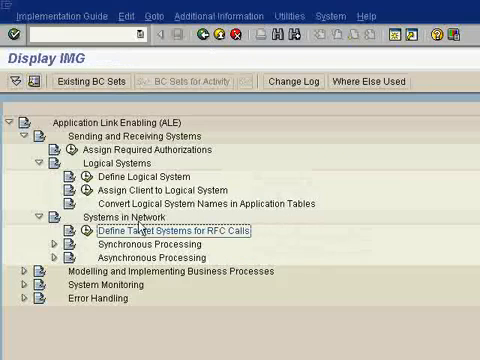
# Scroll the Distribution Model tree listing model views AL, BELCO, MARCUS and WMS.
pyautogui.scroll(-3)
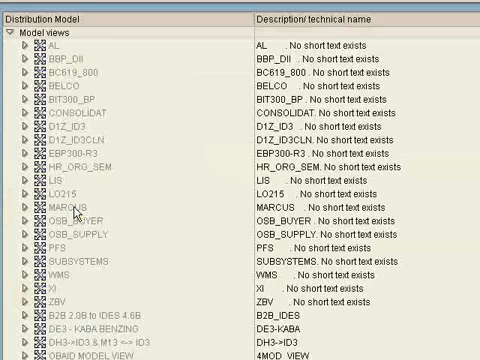
# Create model view 5MOD_VIEW with short text 'obaid model view 4', valid 12.12.2009–31.12.9999.
pyautogui.scroll(-3)
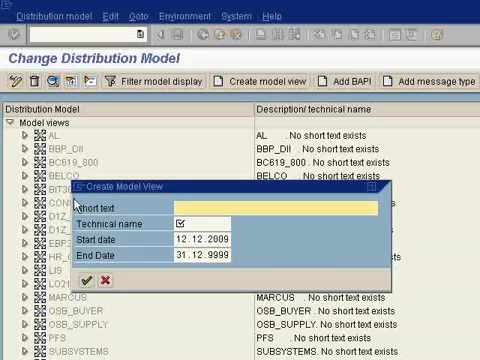
pyautogui.write('obaid model view')
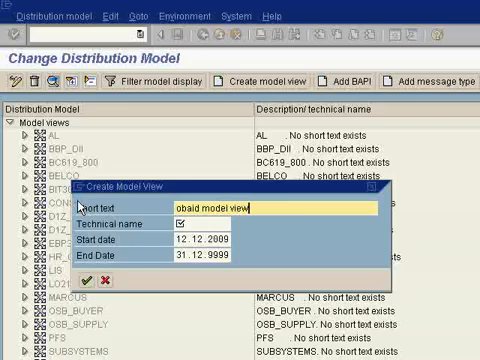
pyautogui.write('4')
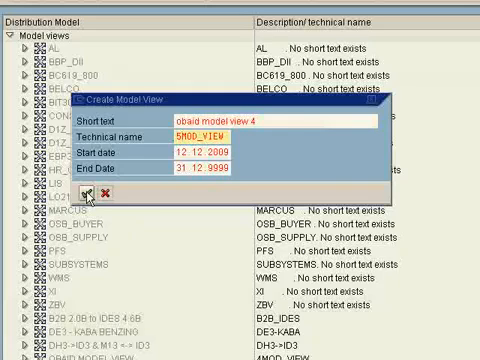
pyautogui.click(83, 193)
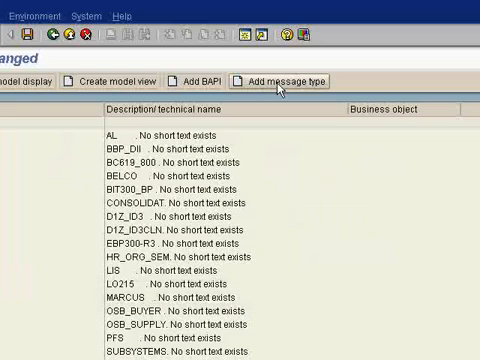
# Add message type MATMAS from sender 4SND800 to receiver 4RCV810, then expand 5MOD_VIEW.
pyautogui.click(283, 80)
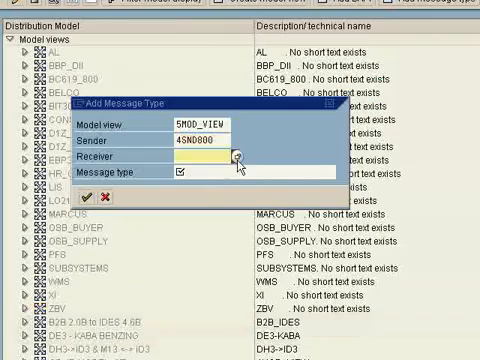
pyautogui.write('4RCV810')
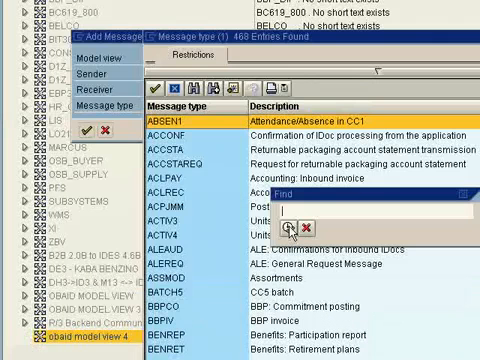
pyautogui.write('m')
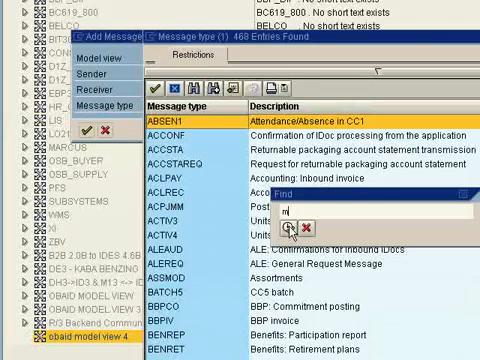
pyautogui.write('matmas')
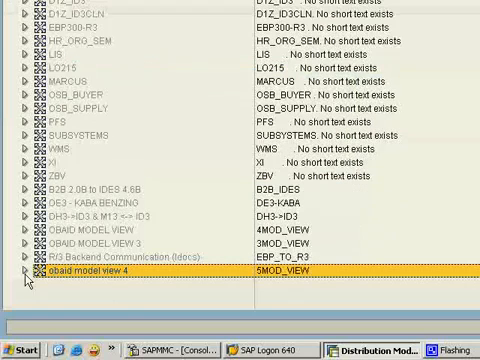
pyautogui.click(10, 270)
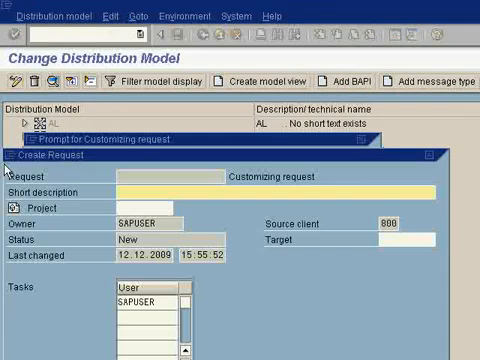
# Create a new customizing request with a short description to save the model changes.
pyautogui.write('reque')
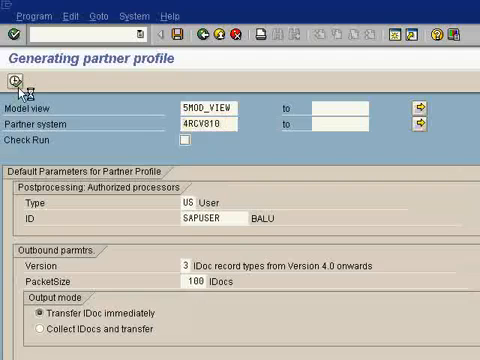
pyautogui.moveTo(152, 261)
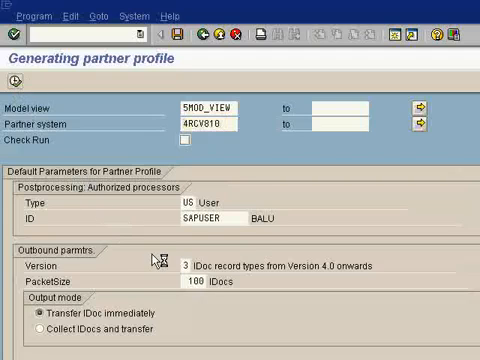
# Execute BD82 for 5MOD_VIEW and 4RCV810, creating partners, port A000000038 and MATMAS outbound parameters.
pyautogui.click(11, 54)
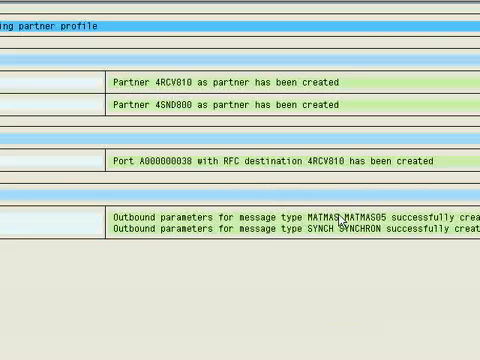
pyautogui.moveTo(345, 220)
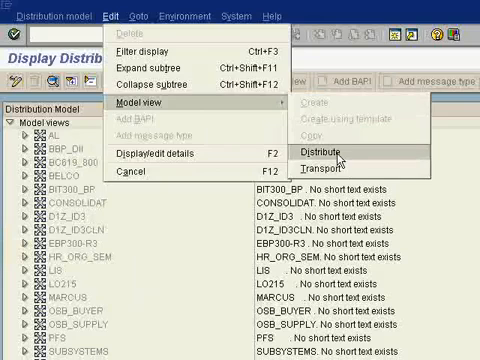
# Distribute model view 5MOD_VIEW to target system 4RCV810 and check the creation log.
pyautogui.click(320, 153)
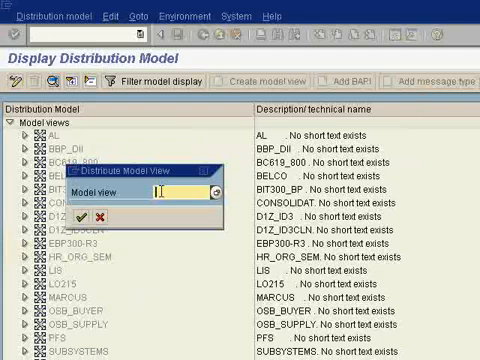
pyautogui.write('5')
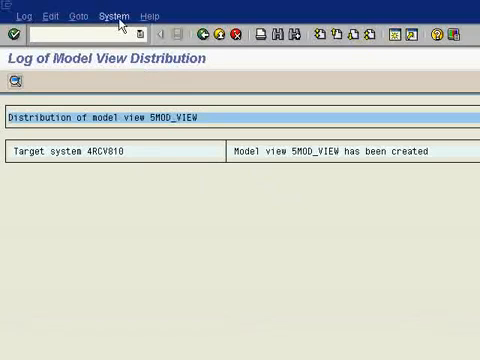
pyautogui.click(119, 15)
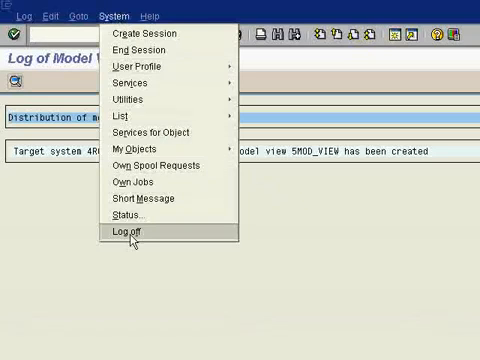